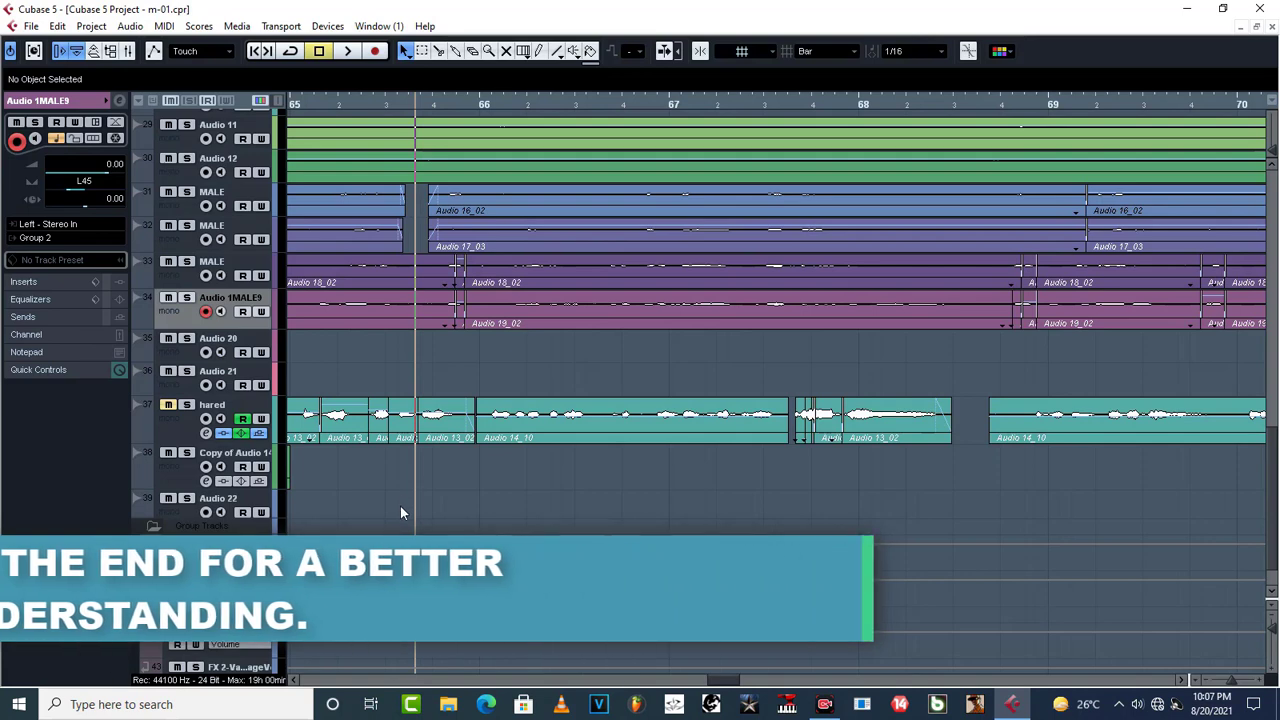
Play back the vocal arrangement to hear the noise between phrases, then stop
scroll("down", 3)
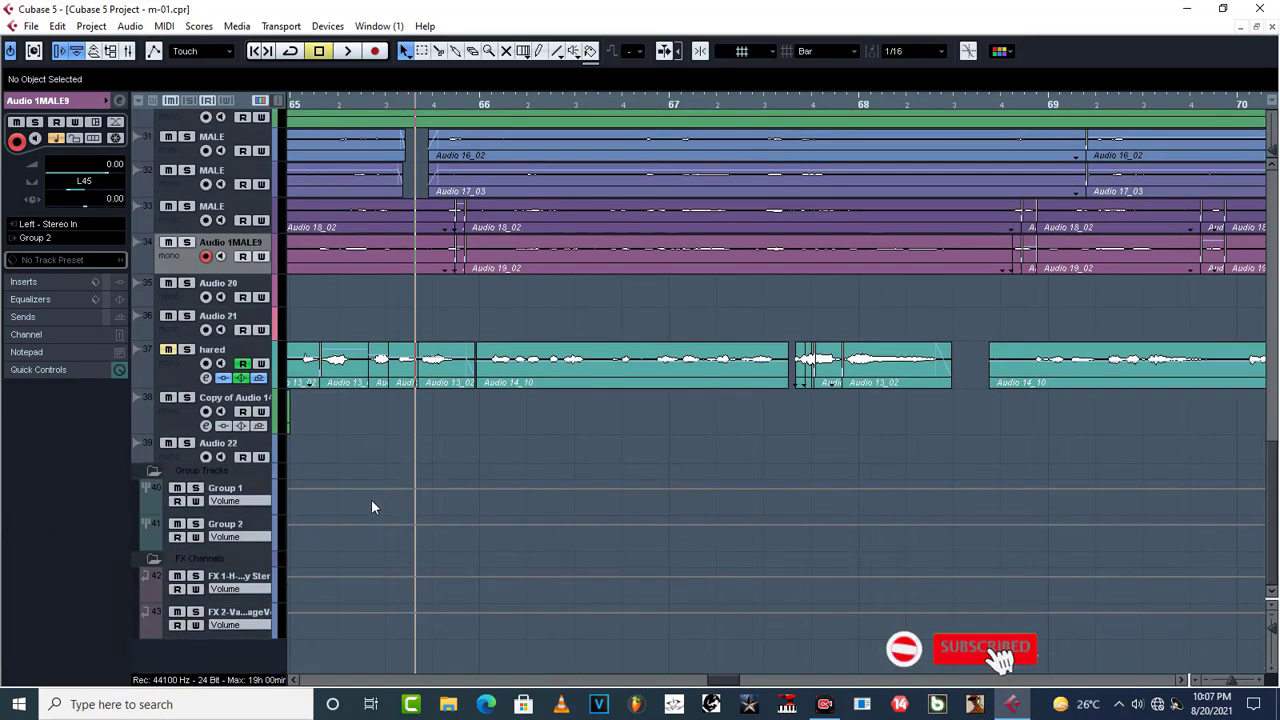
scroll("up", 3)
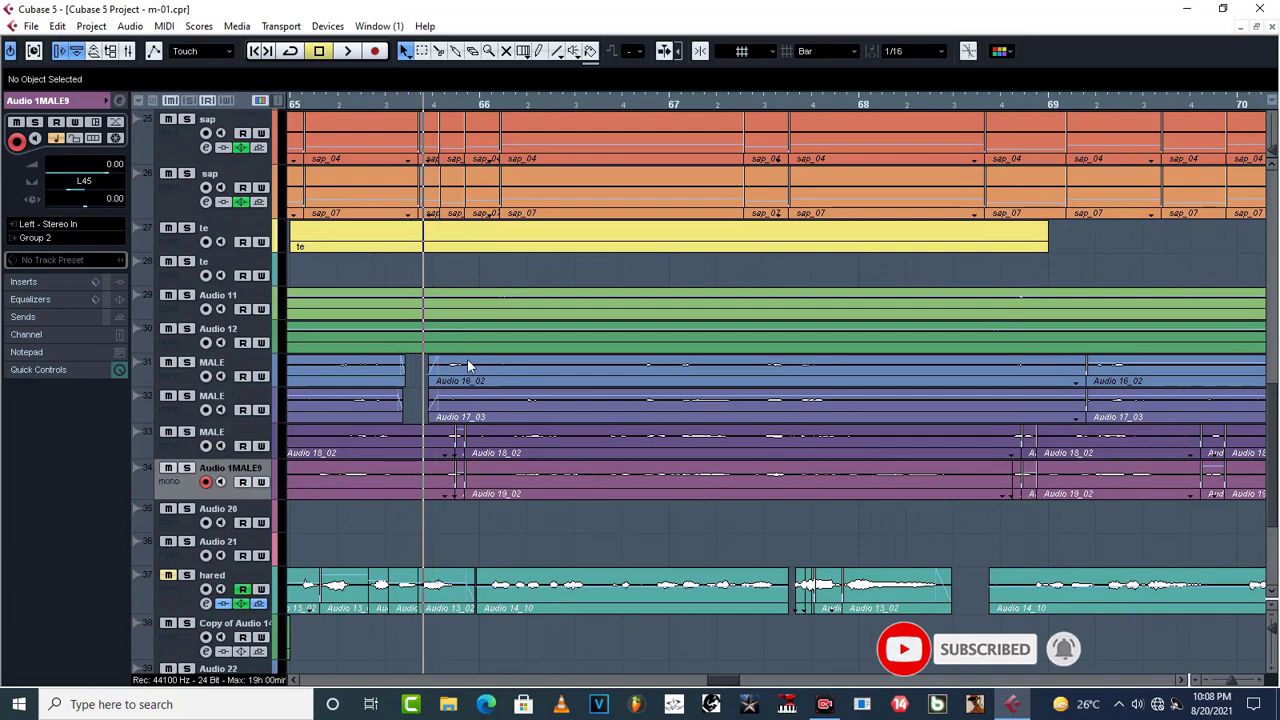
scroll("down", 3)
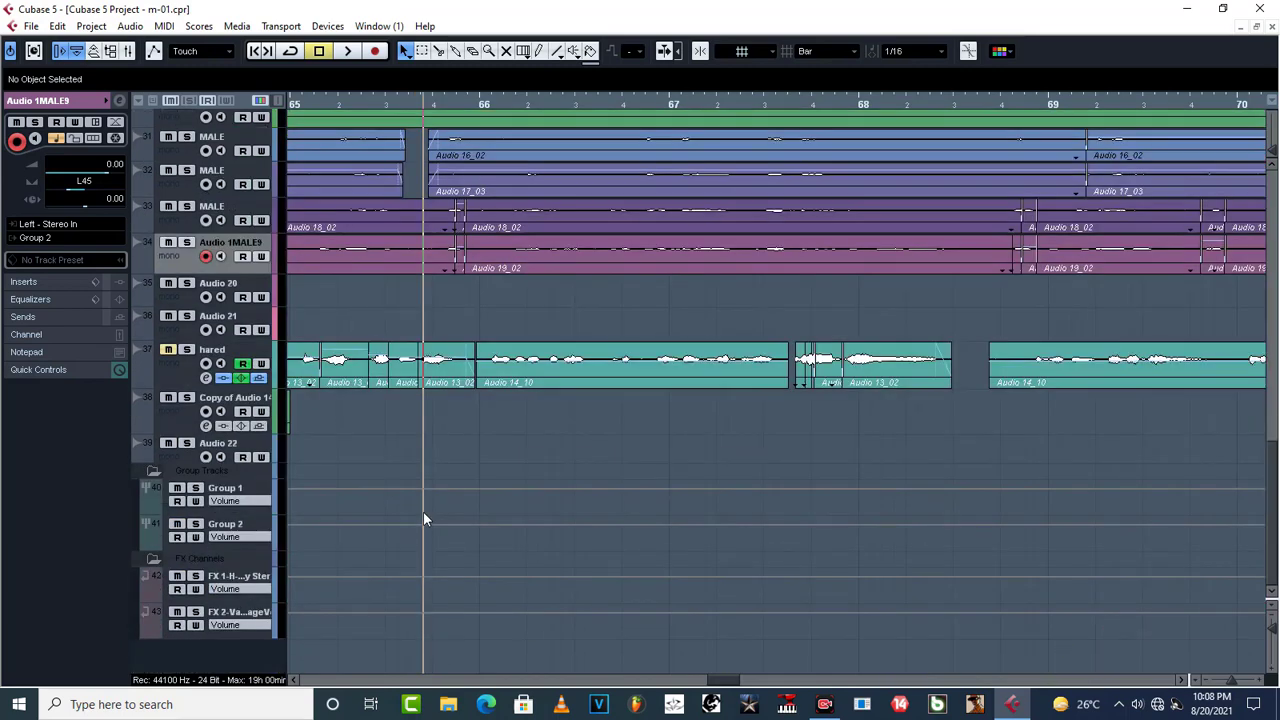
mouse_move(196, 488)
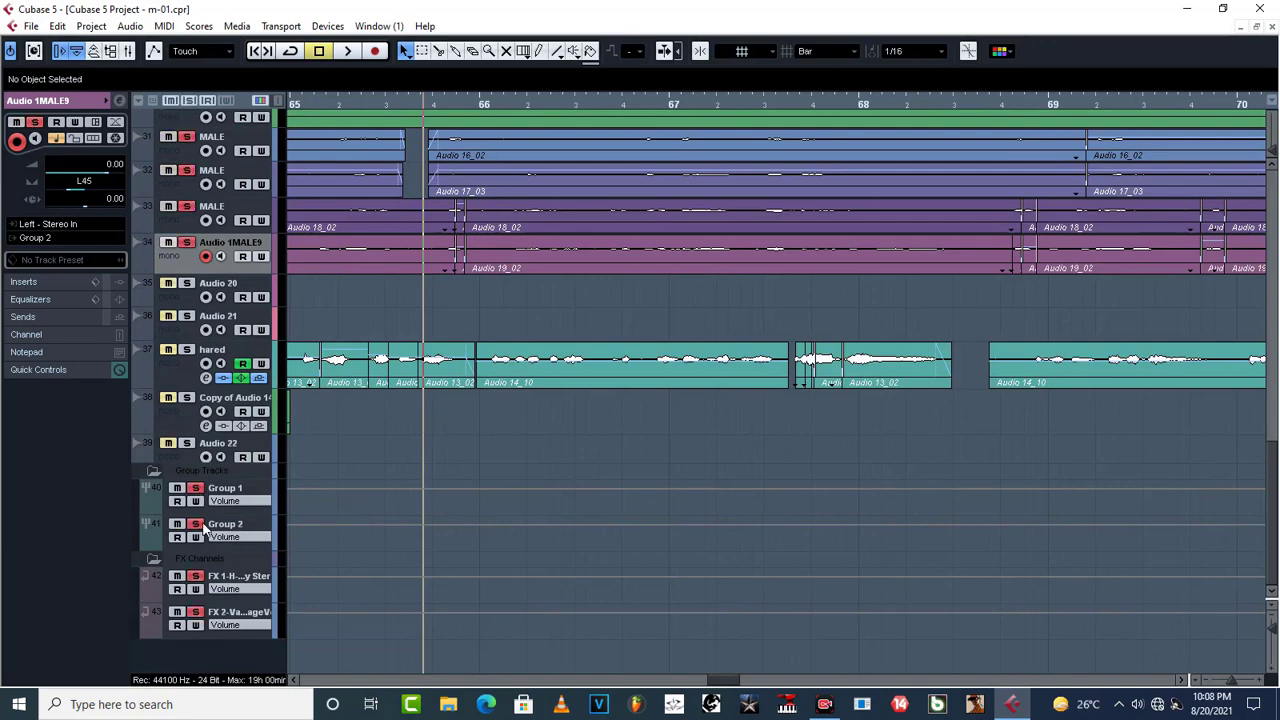
left_click(348, 52)
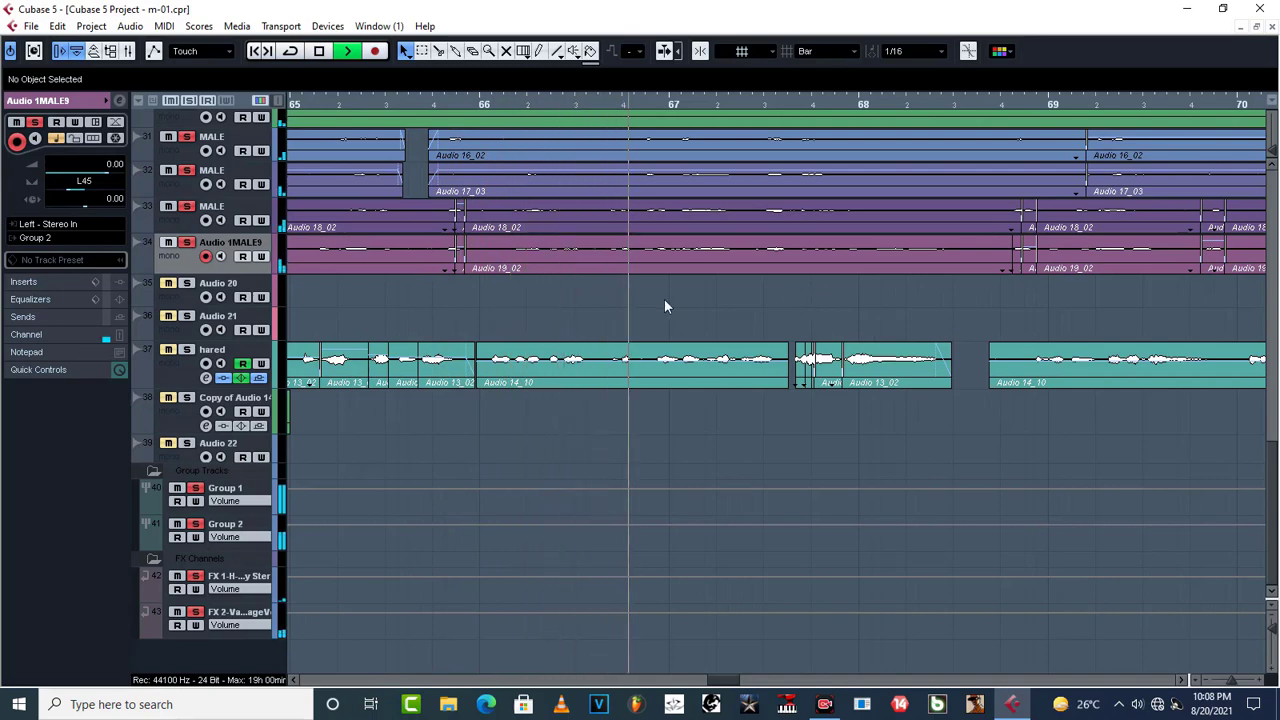
scroll("left", 3)
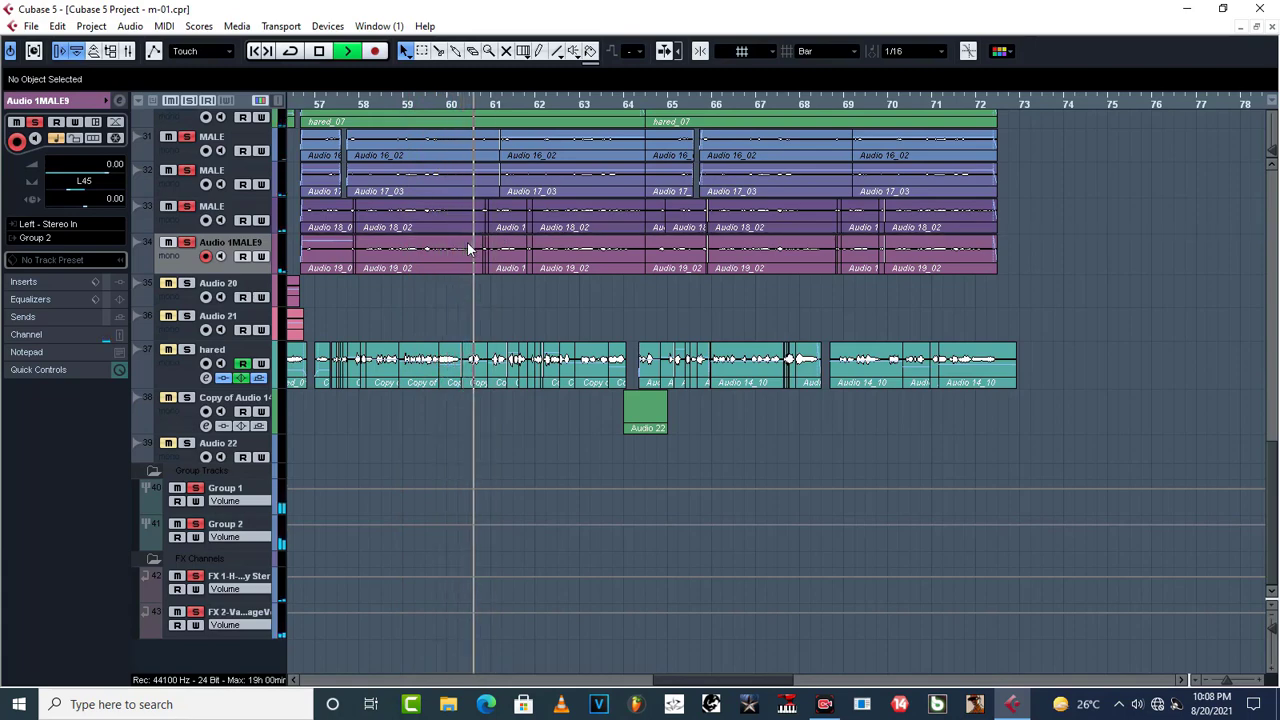
left_click(320, 52)
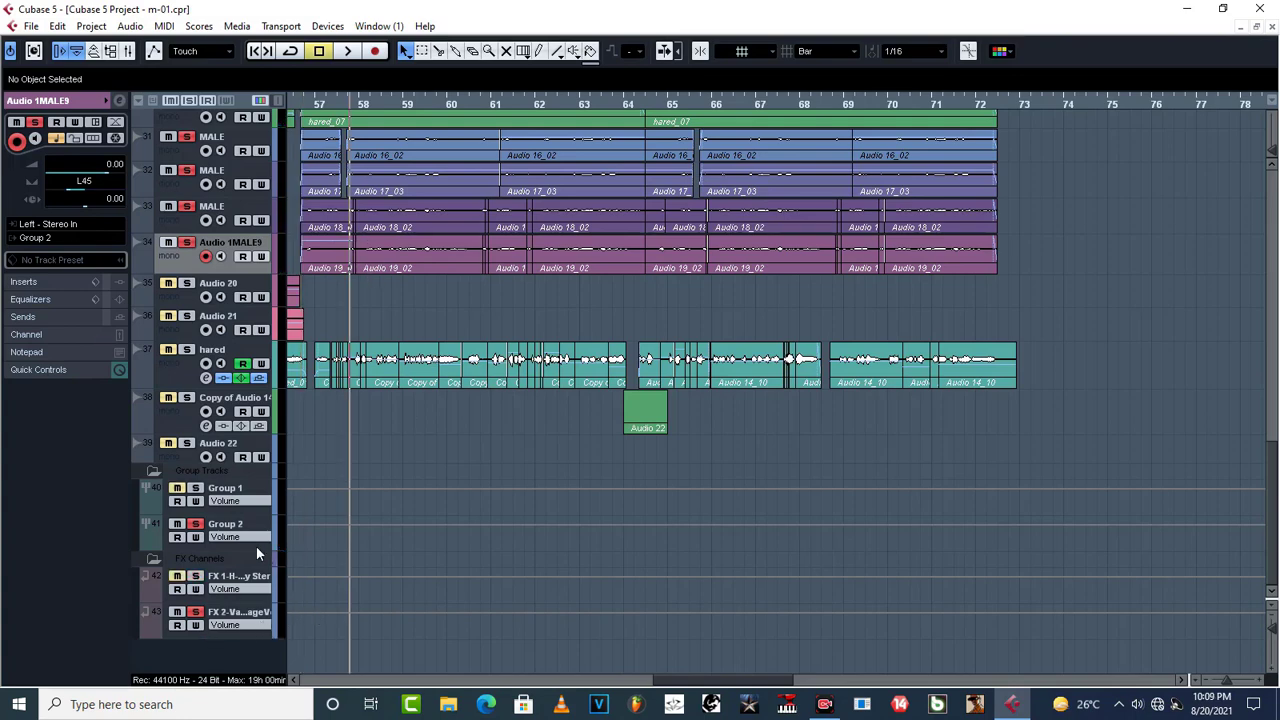
Select Group 2 and bring up its C1 Gate Stereo insert window
left_click(224, 524)
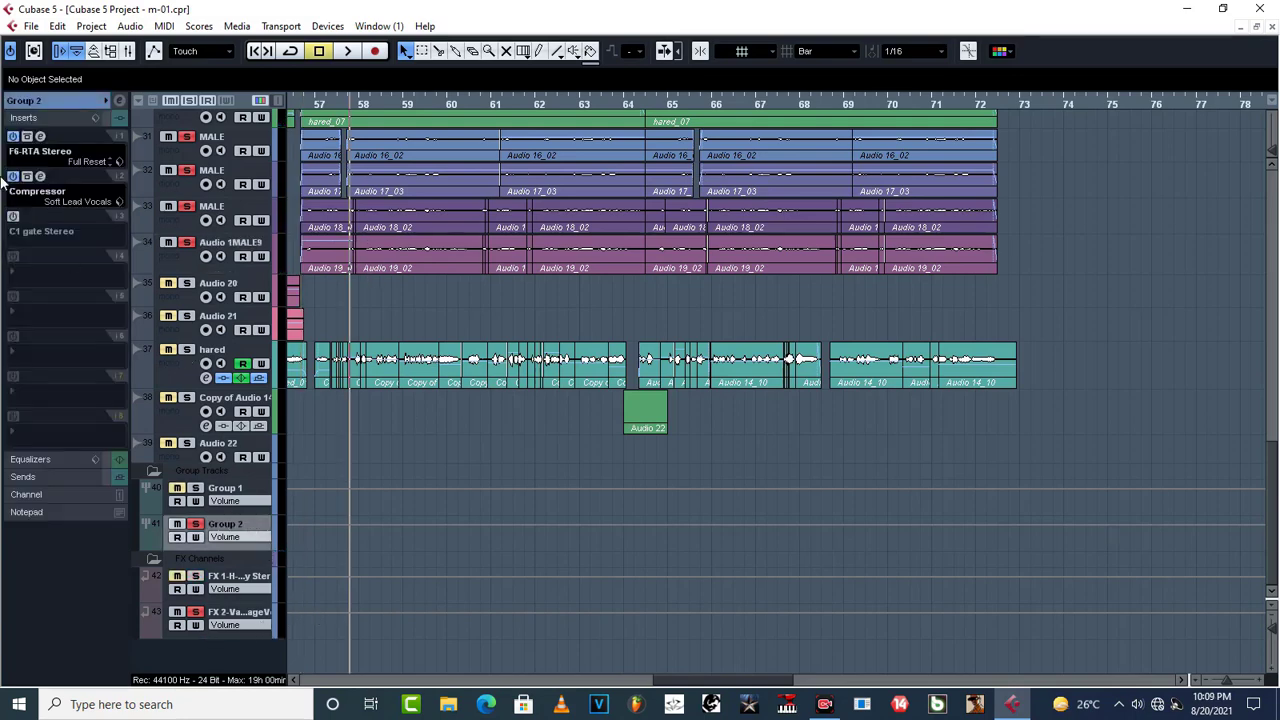
left_click(40, 216)
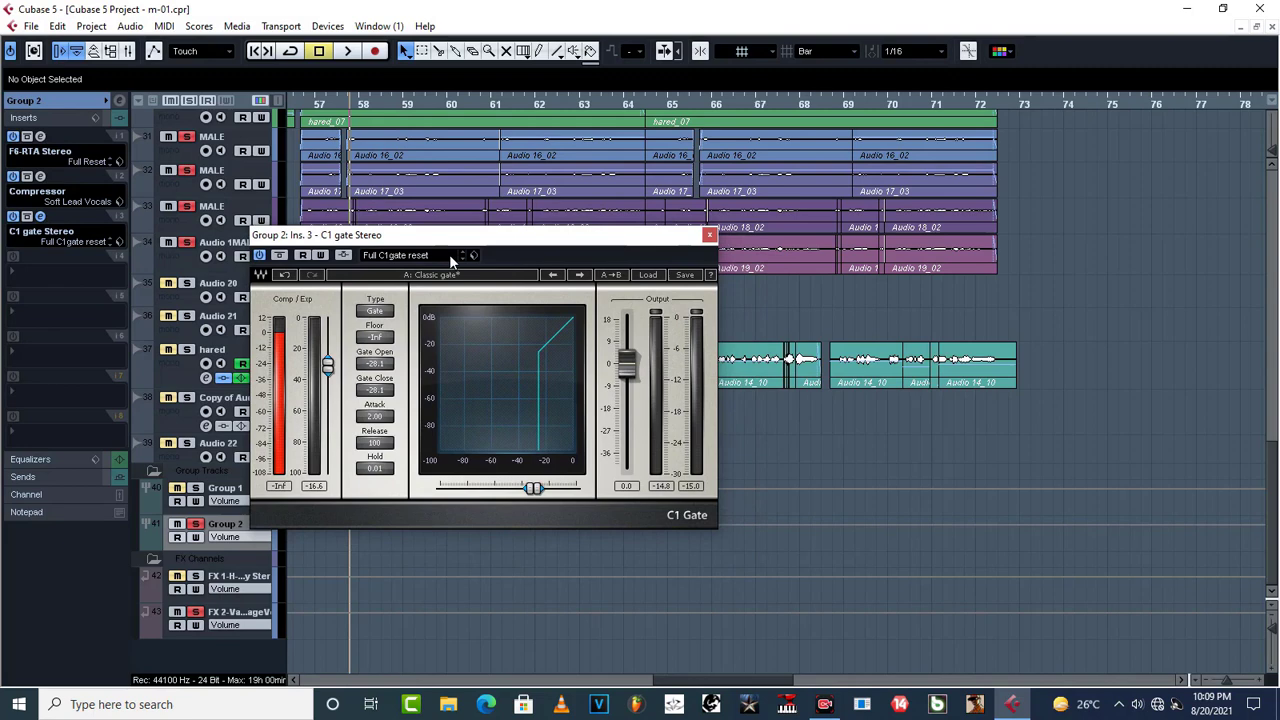
mouse_move(596, 576)
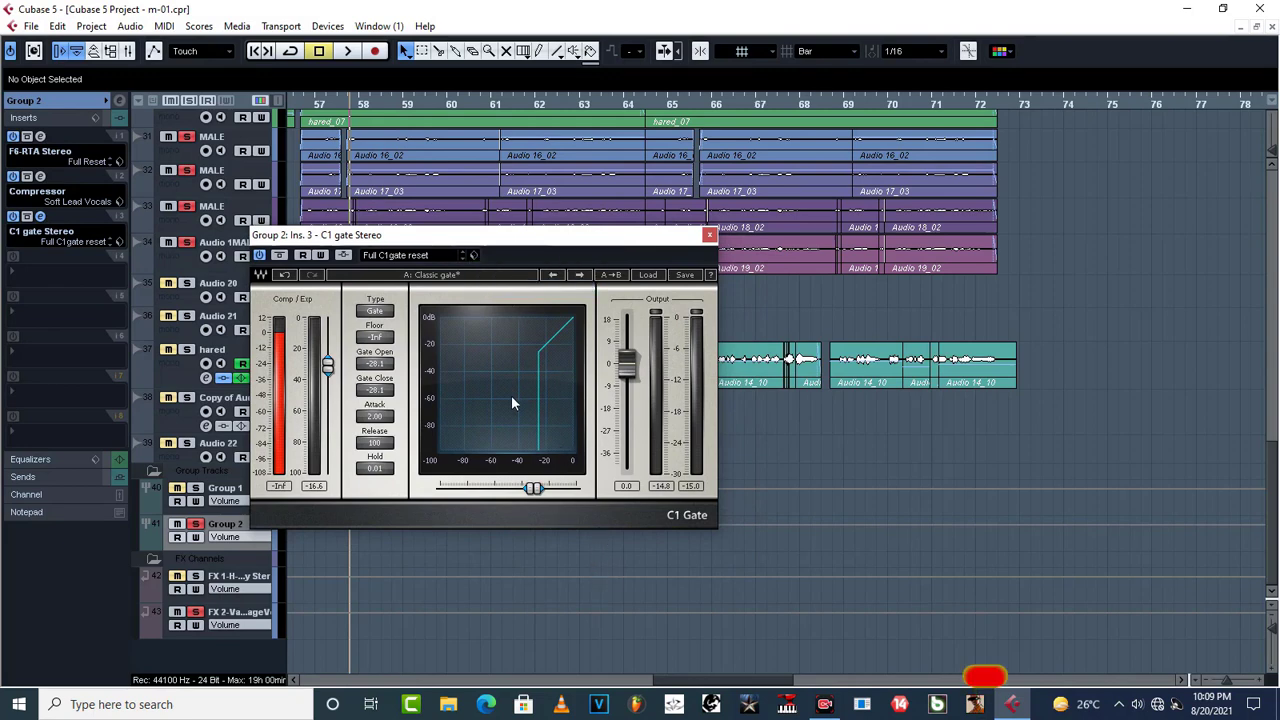
left_click(684, 276)
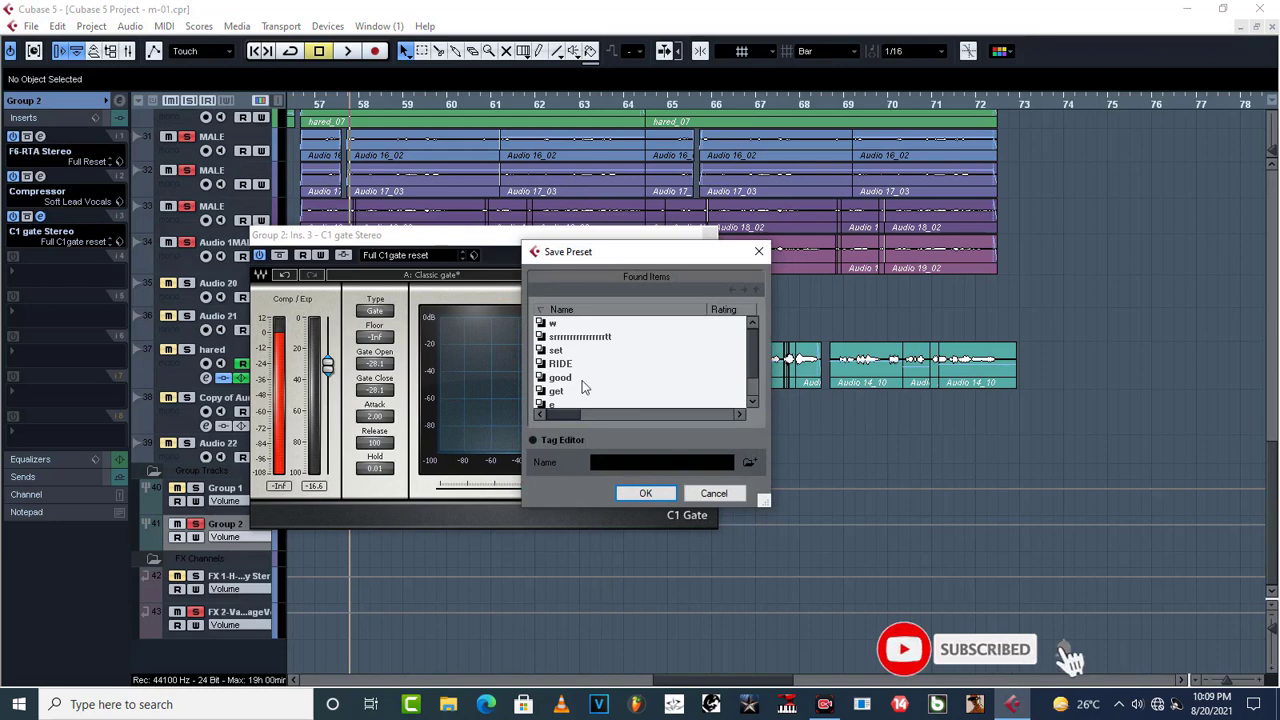
left_click(644, 492)
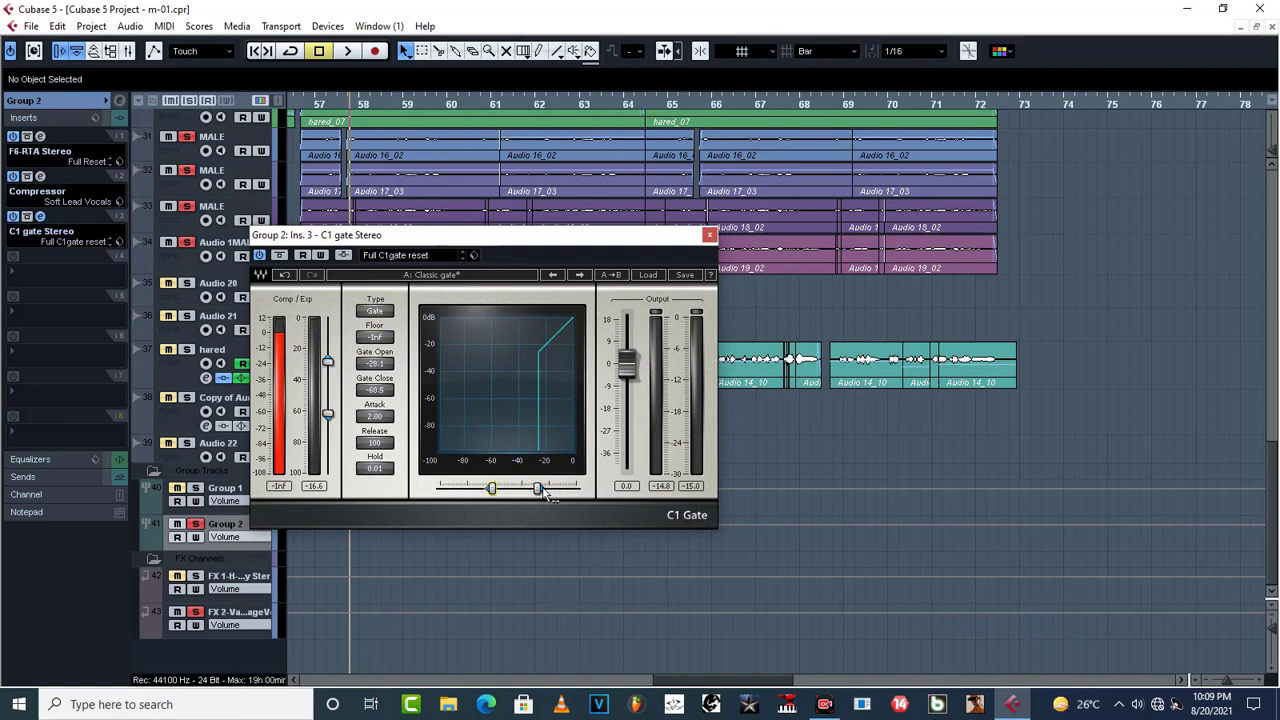
left_click_drag(538, 488, 510, 488)
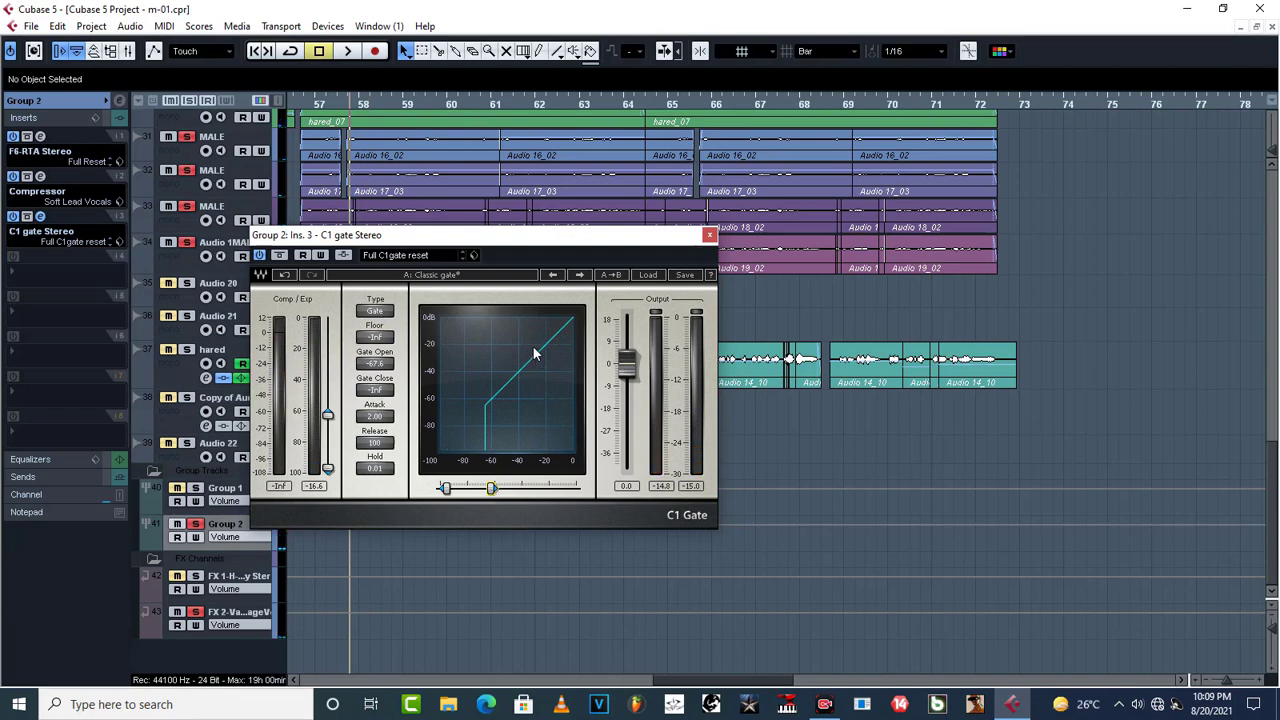
mouse_move(518, 420)
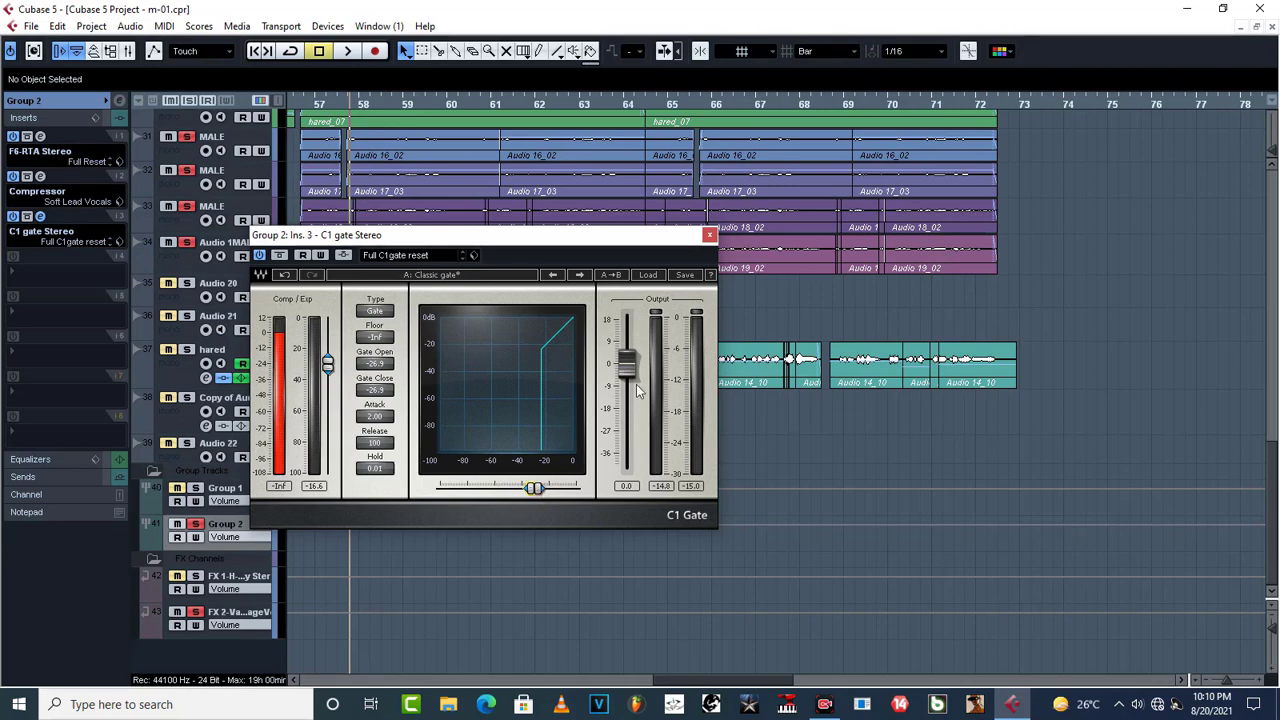
left_click(348, 52)
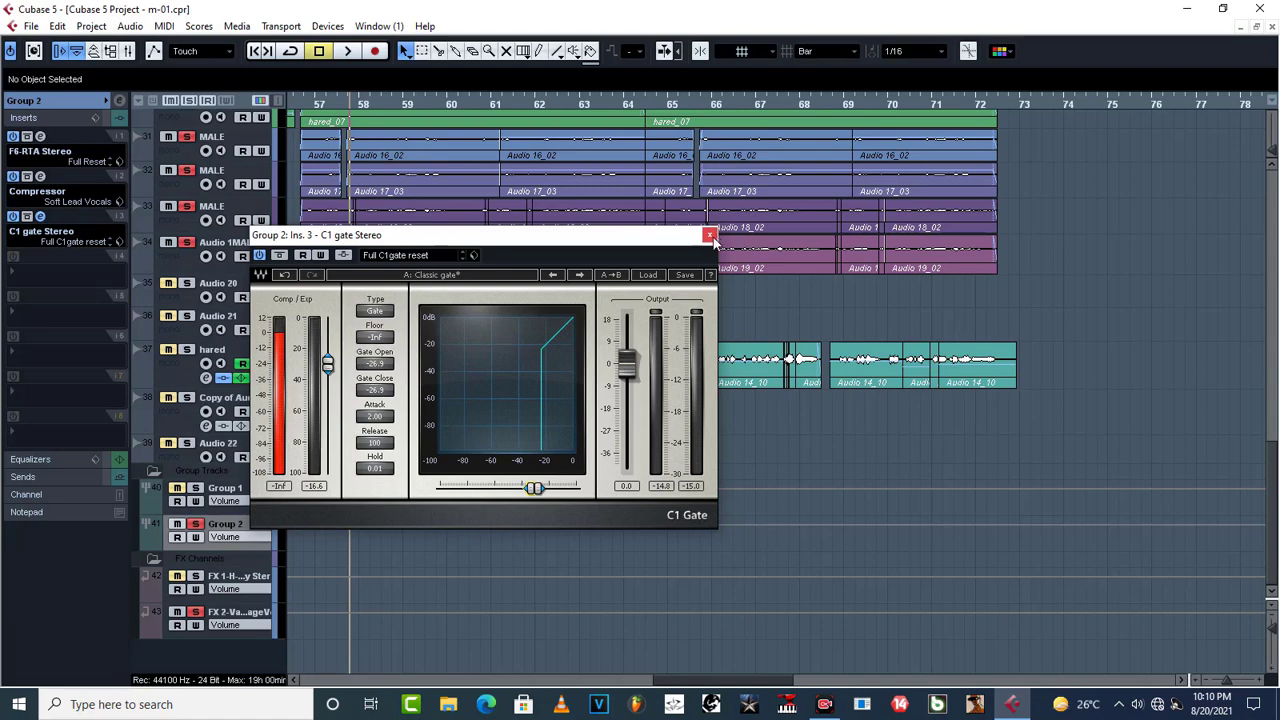
Close Group 2's gate, show Group 1's C1 Gate insert, then close it again
left_click(710, 236)
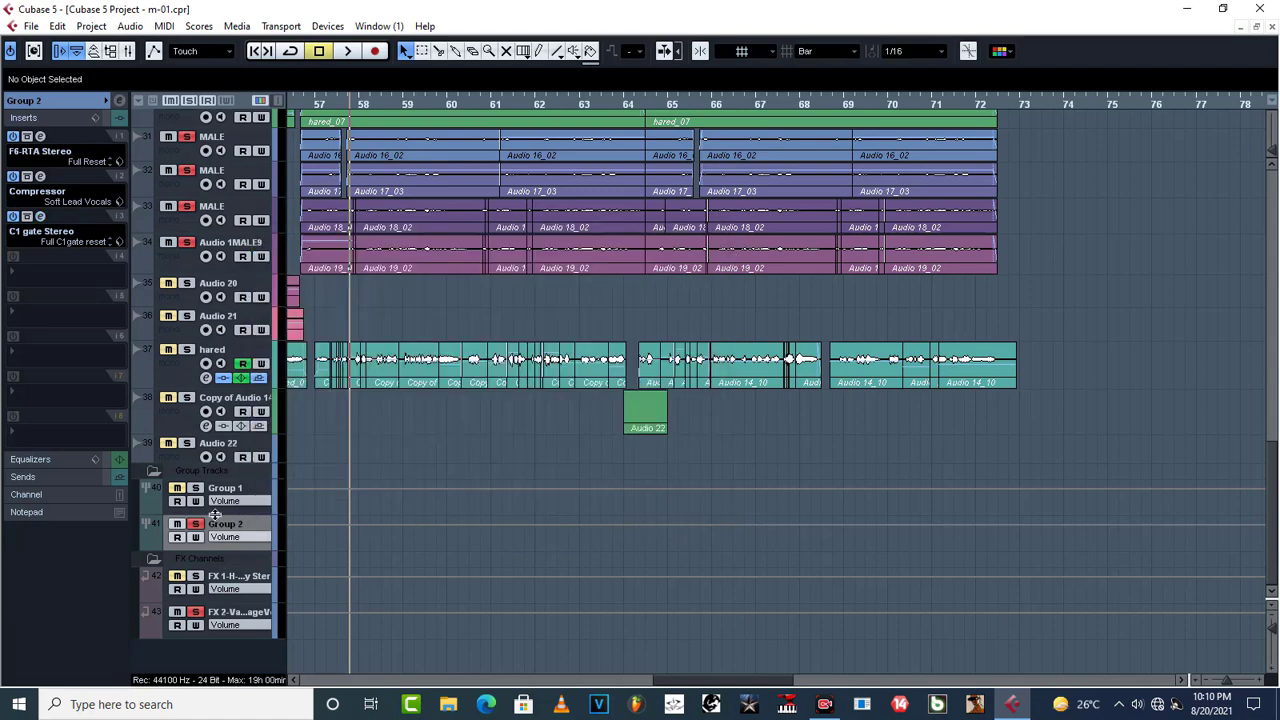
left_click(30, 216)
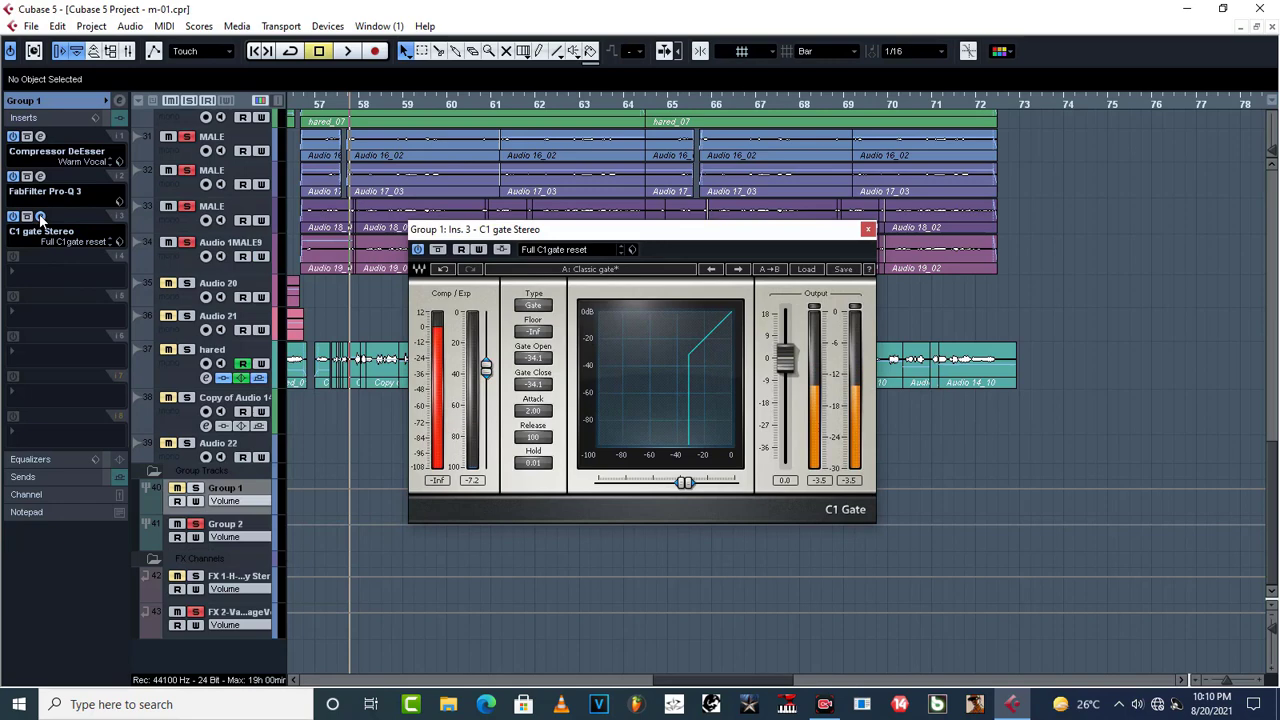
mouse_move(696, 372)
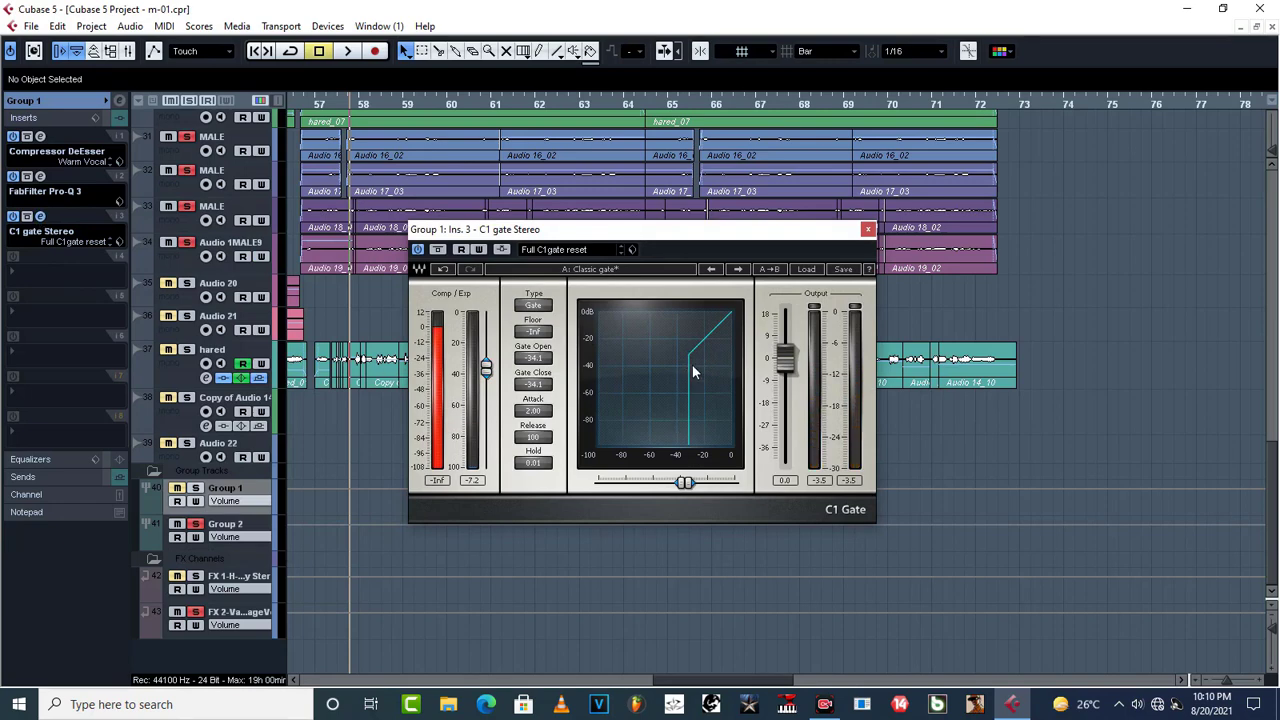
mouse_move(590, 384)
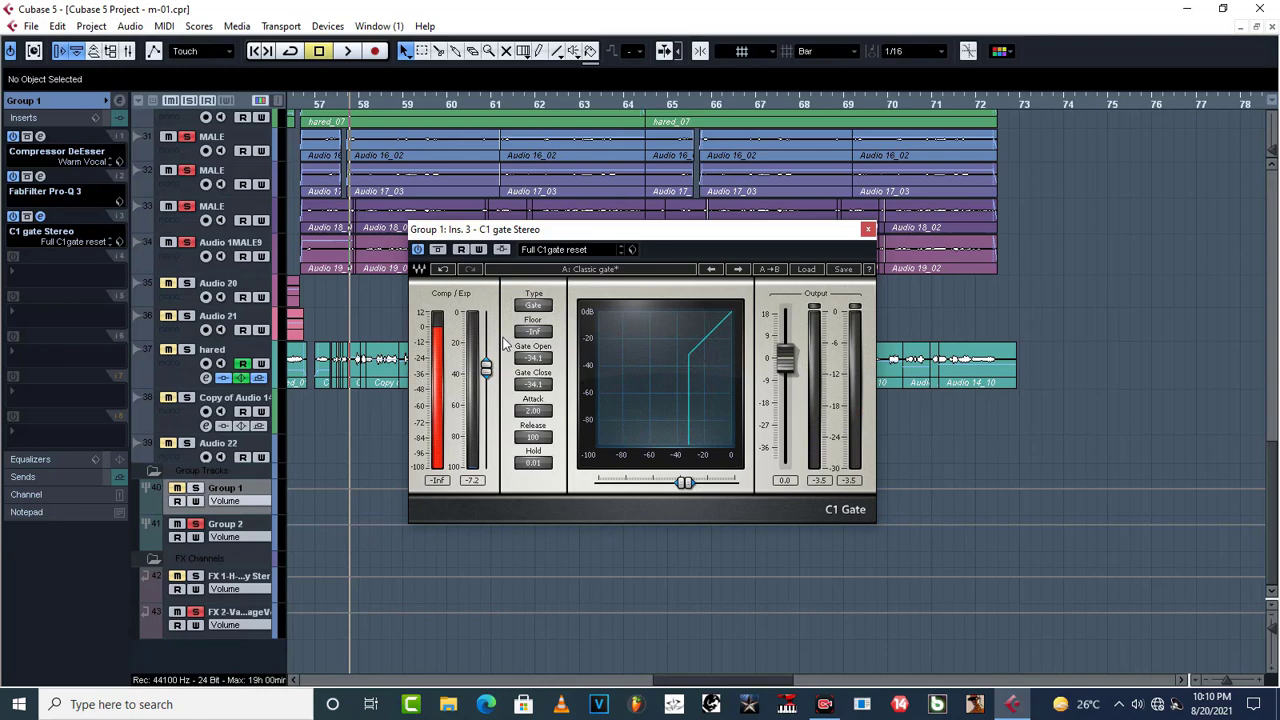
left_click(868, 228)
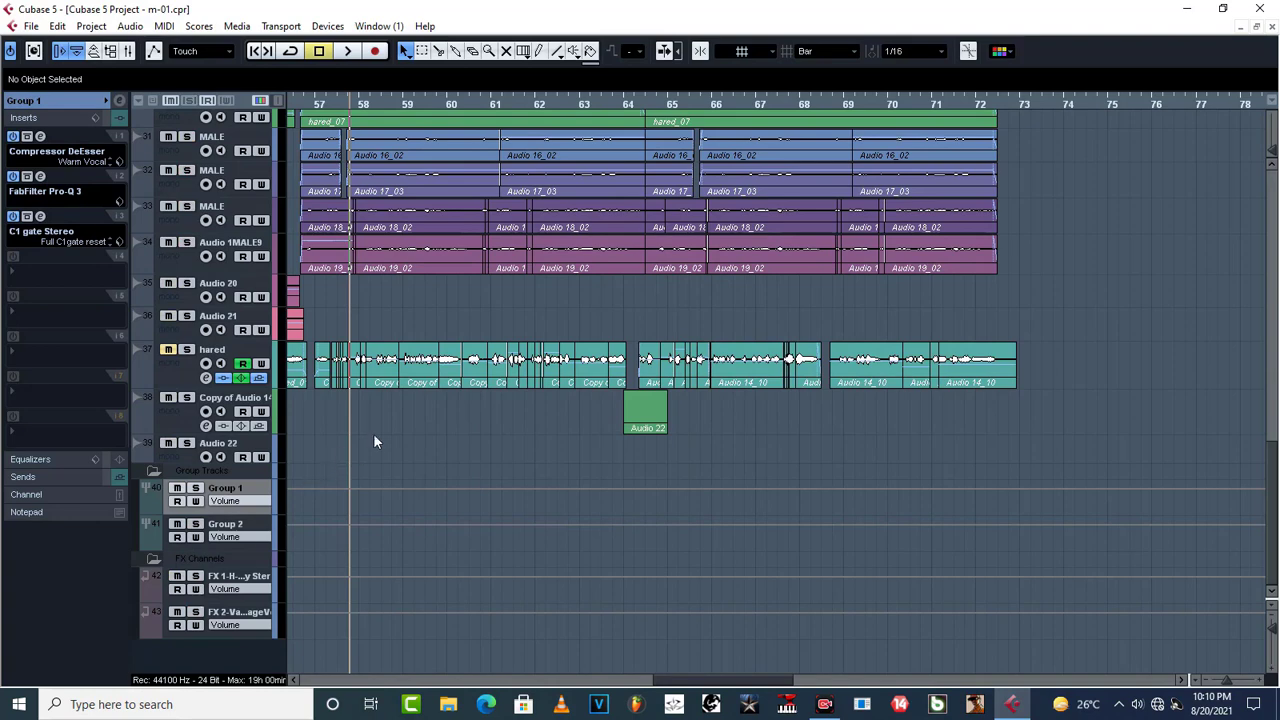
left_click(348, 52)
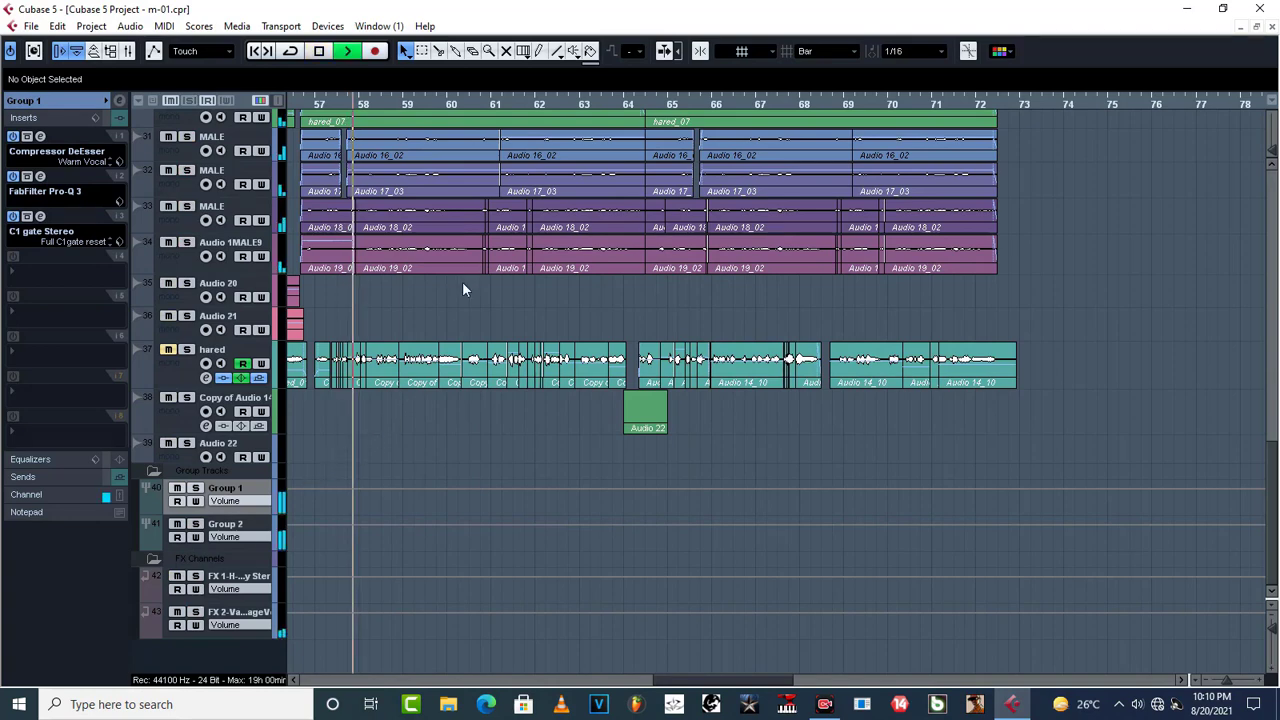
left_click(196, 488)
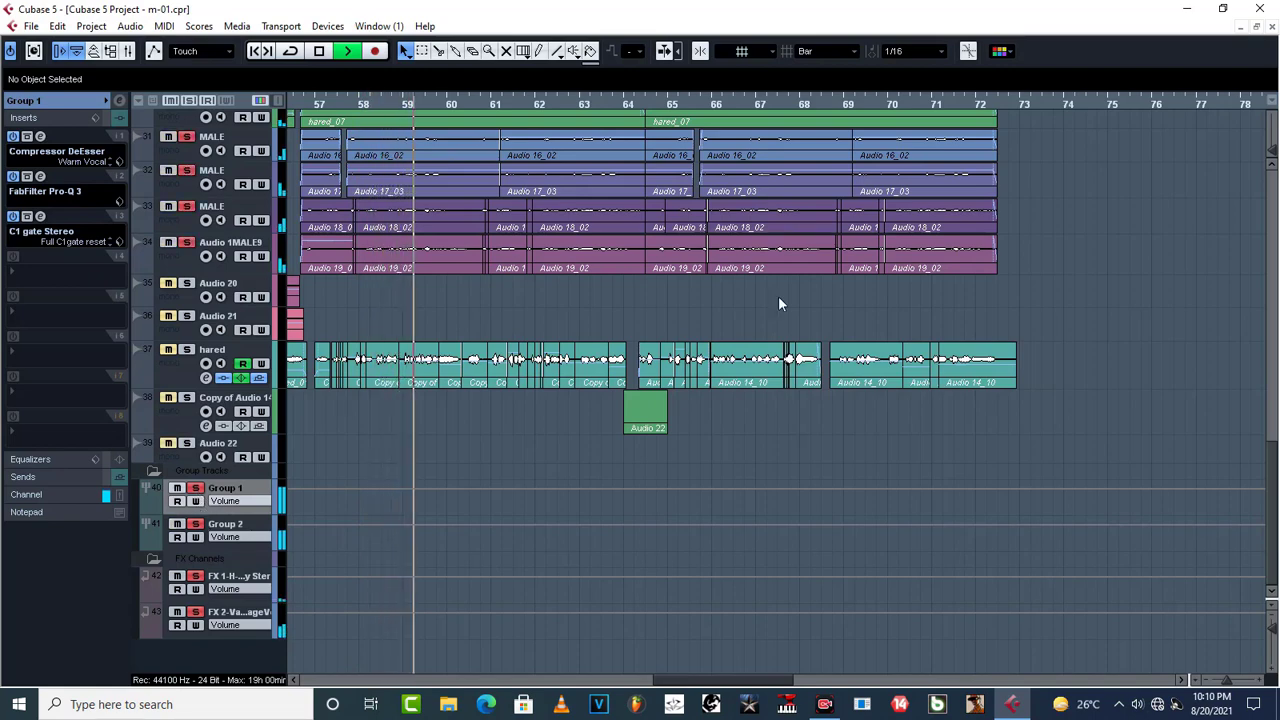
scroll("up", 3)
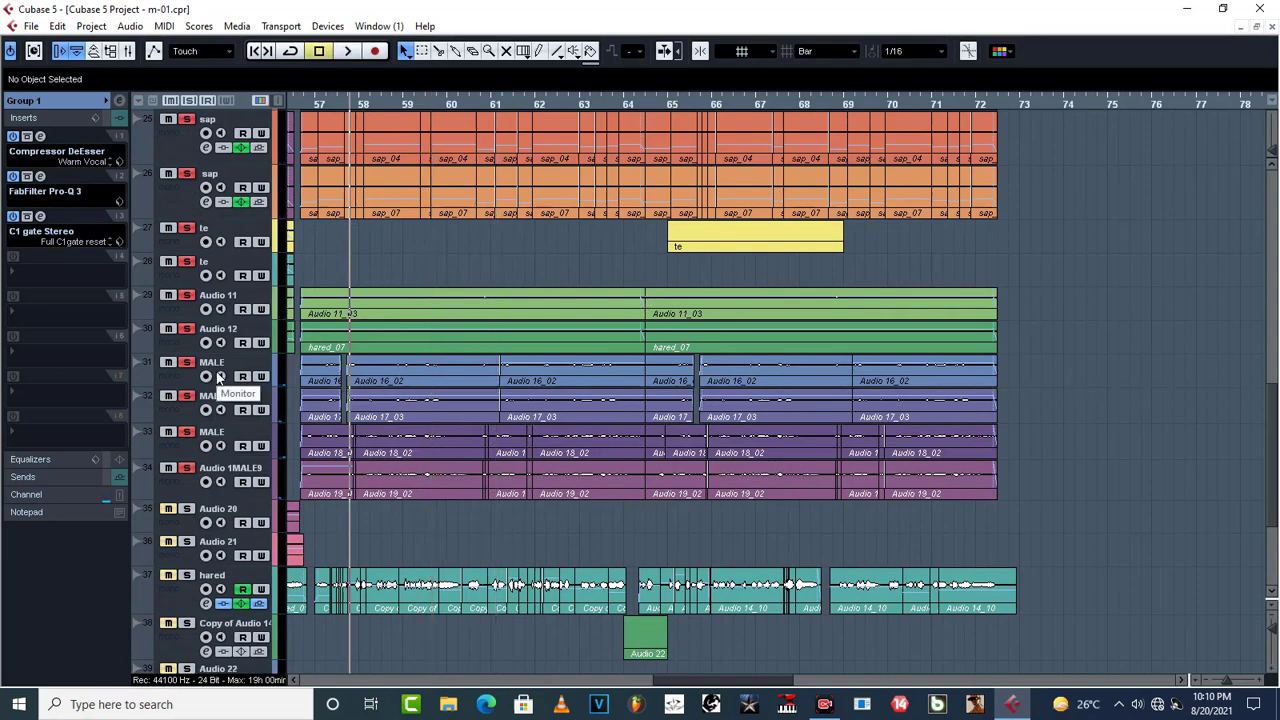
mouse_move(82, 156)
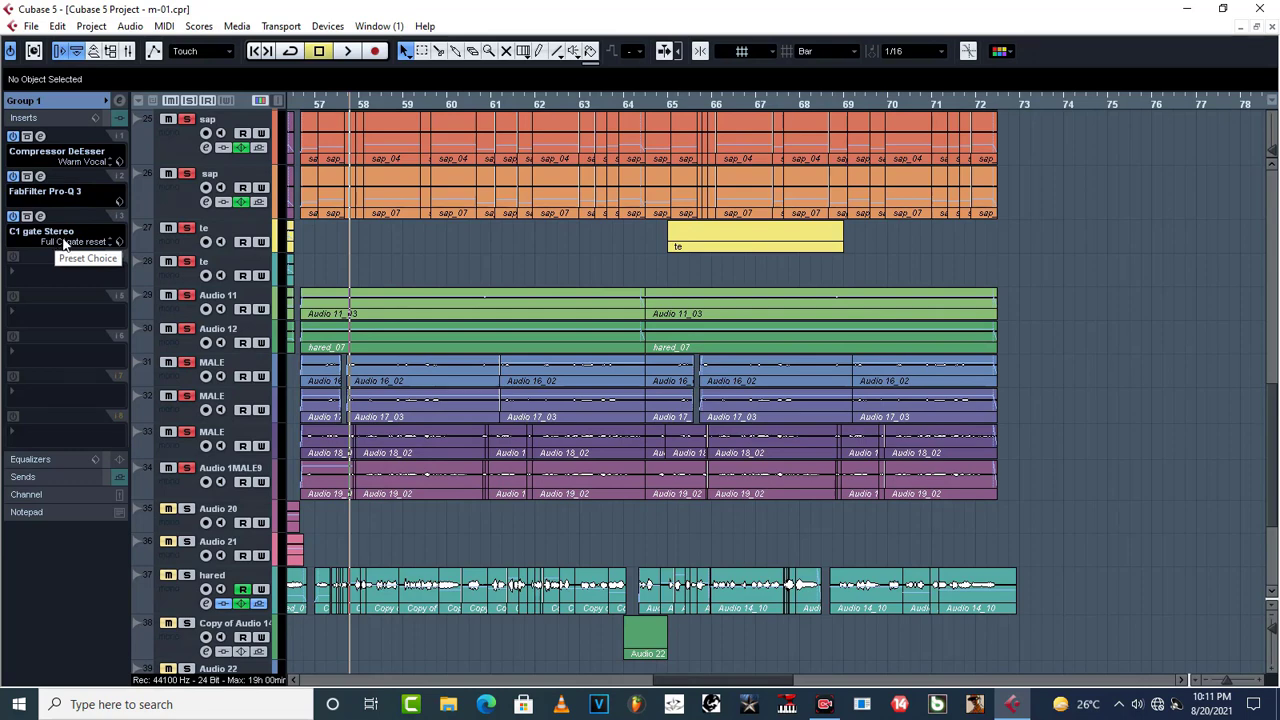
left_click(40, 218)
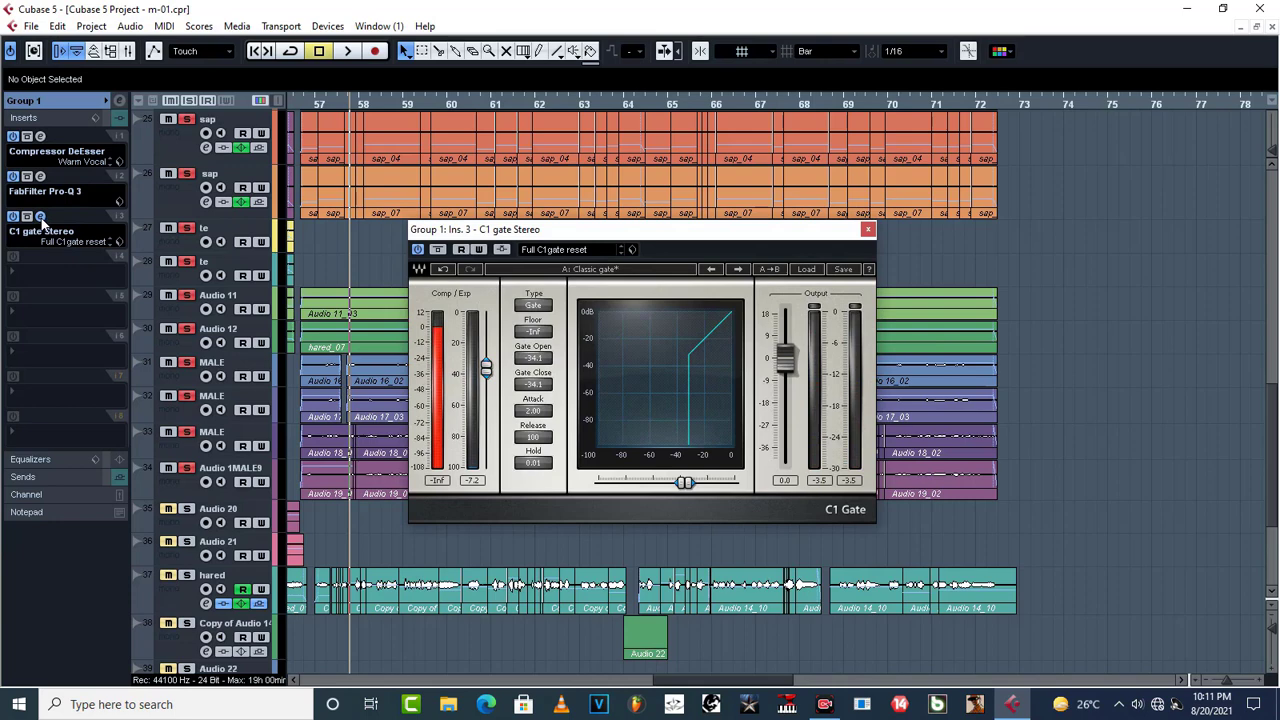
left_click(348, 52)
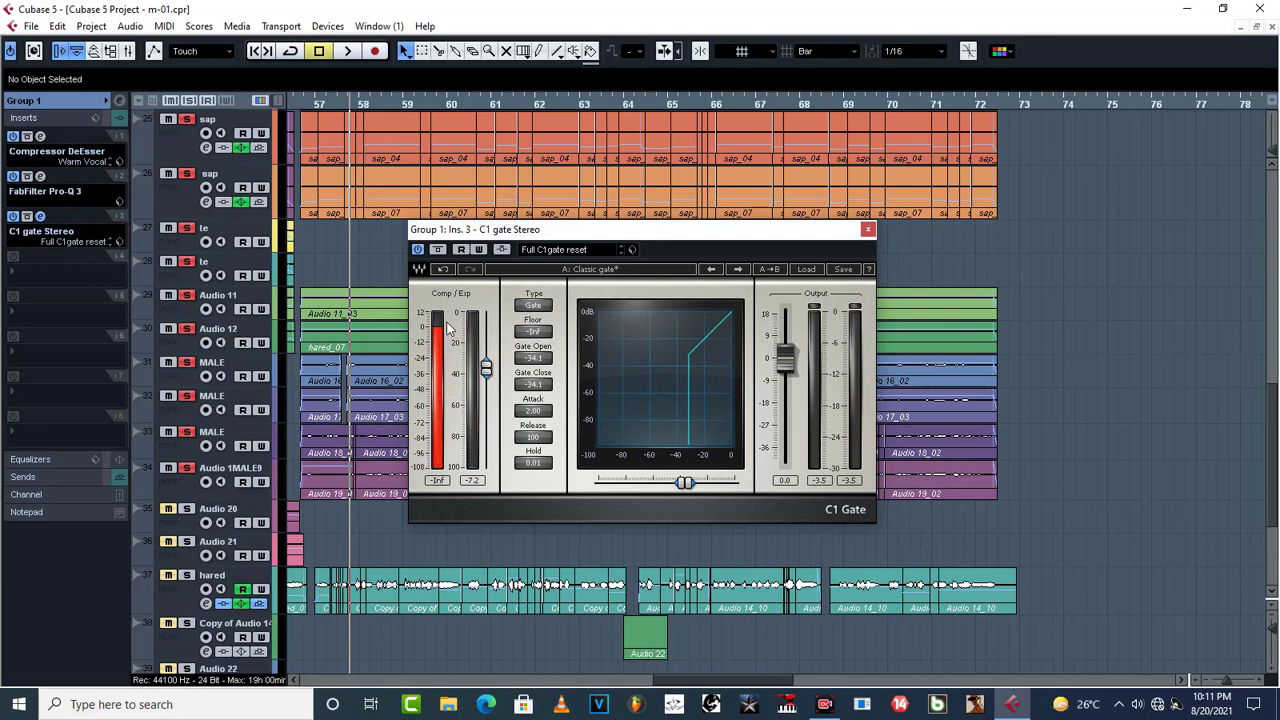
left_click(868, 228)
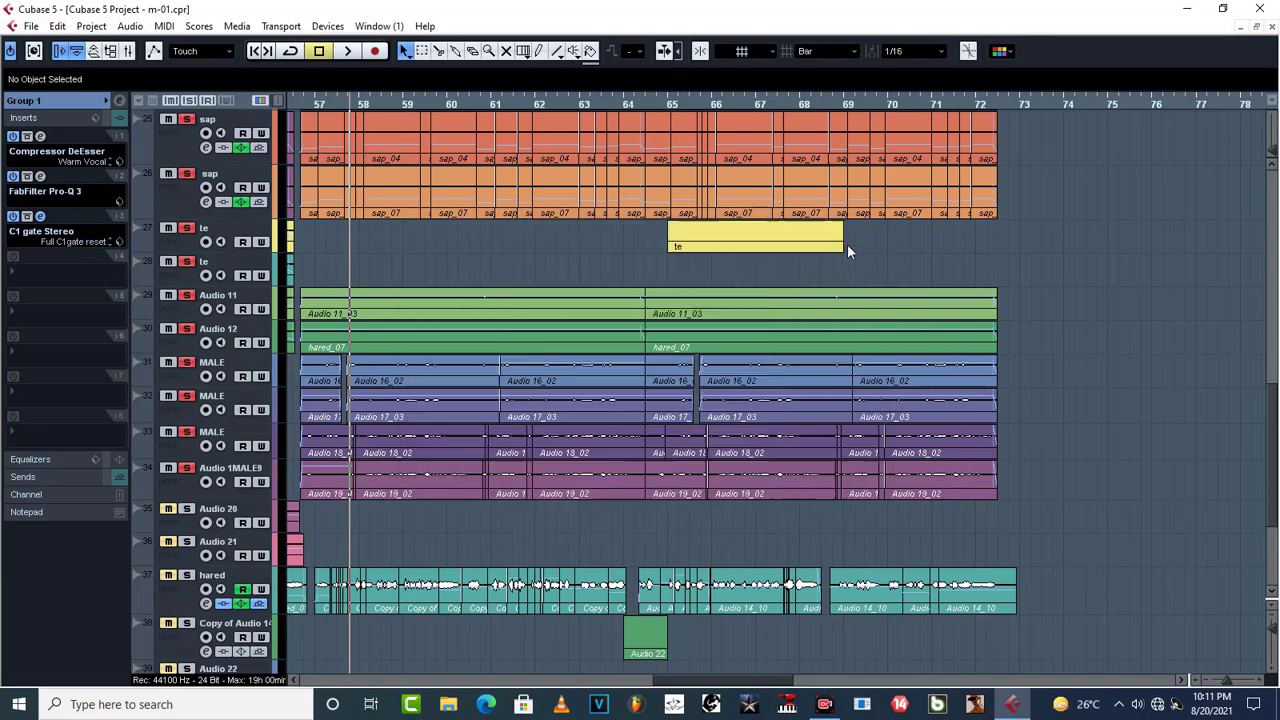
Start playback over the Group 1, Group 2 and FX tracks to hear the gated vocals
scroll("down", 3)
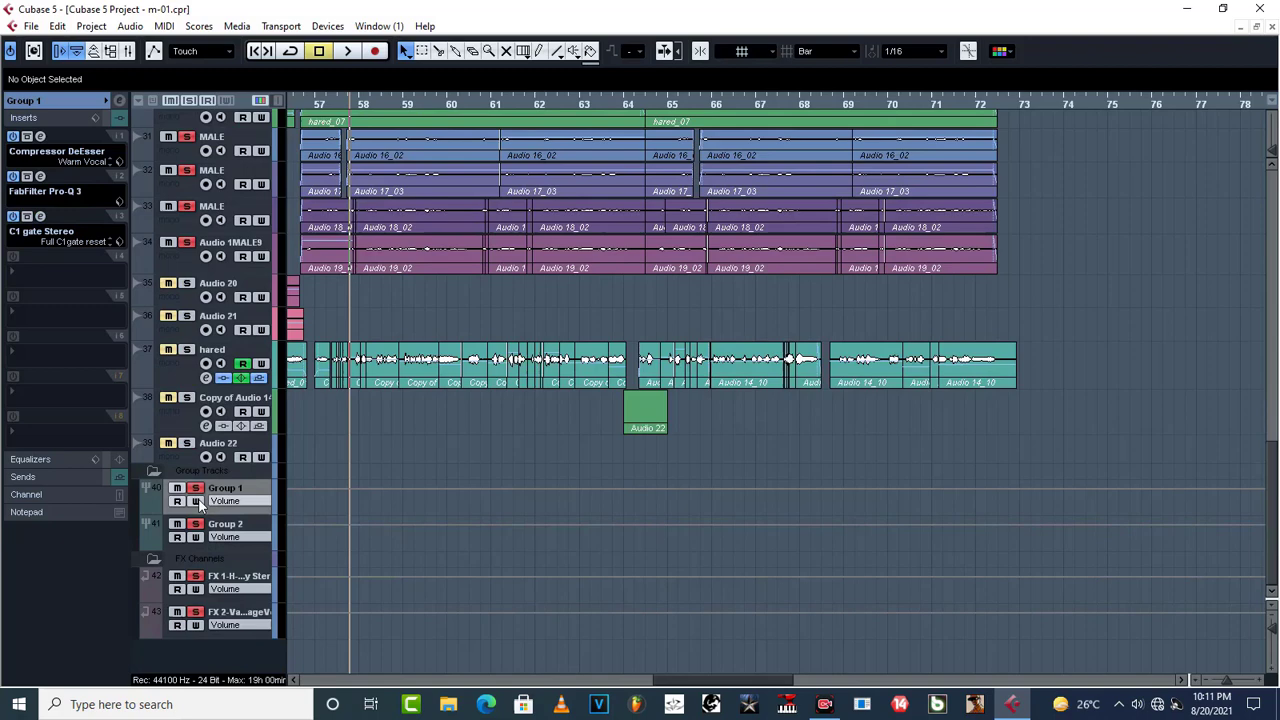
mouse_move(196, 488)
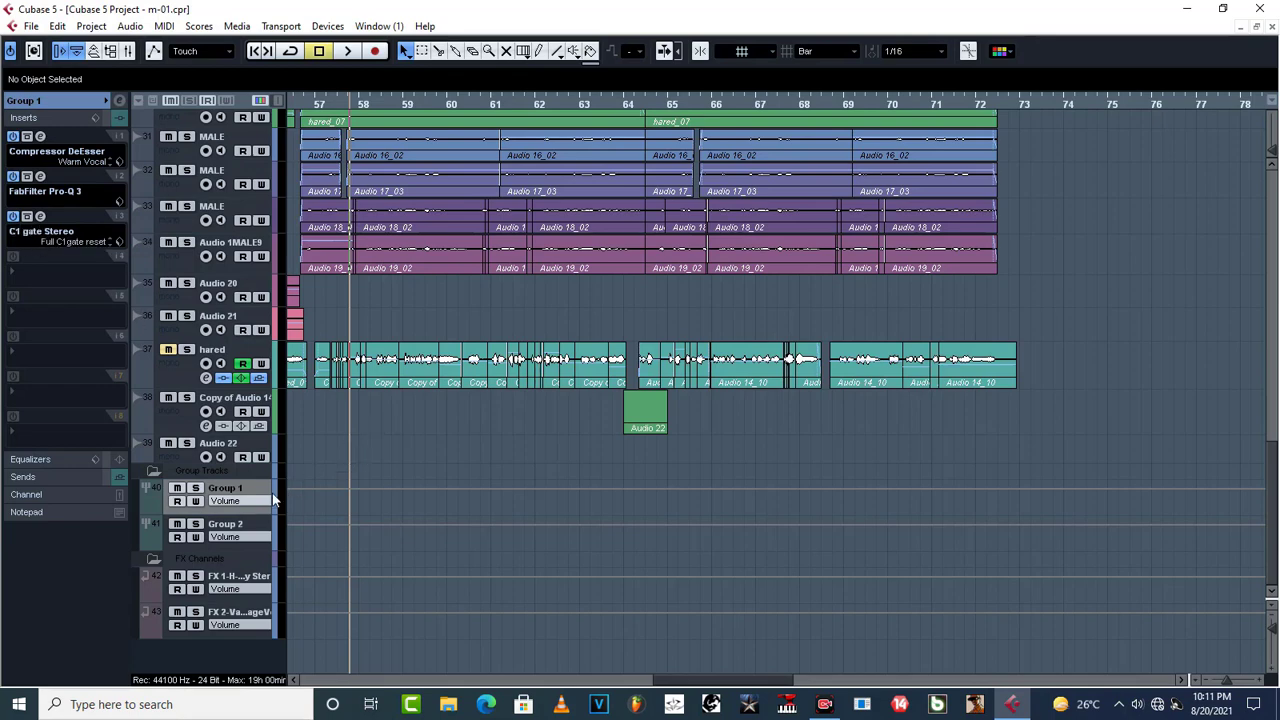
mouse_move(368, 412)
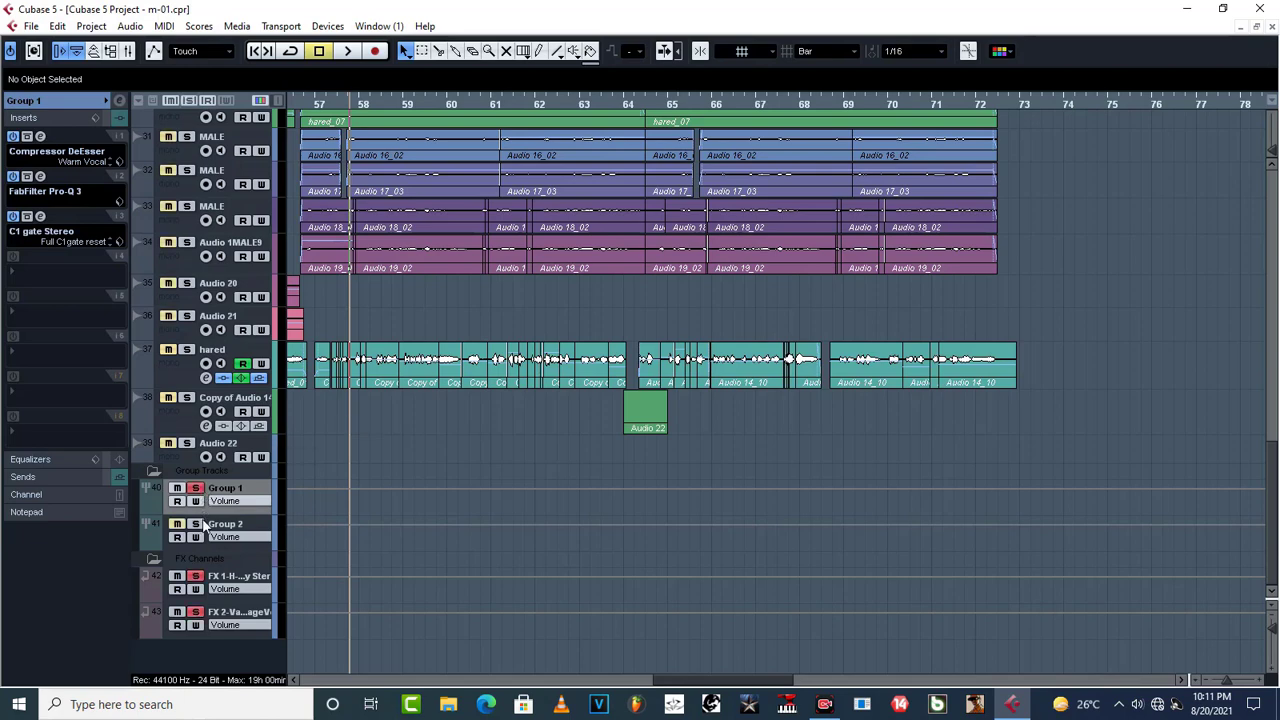
left_click(348, 52)
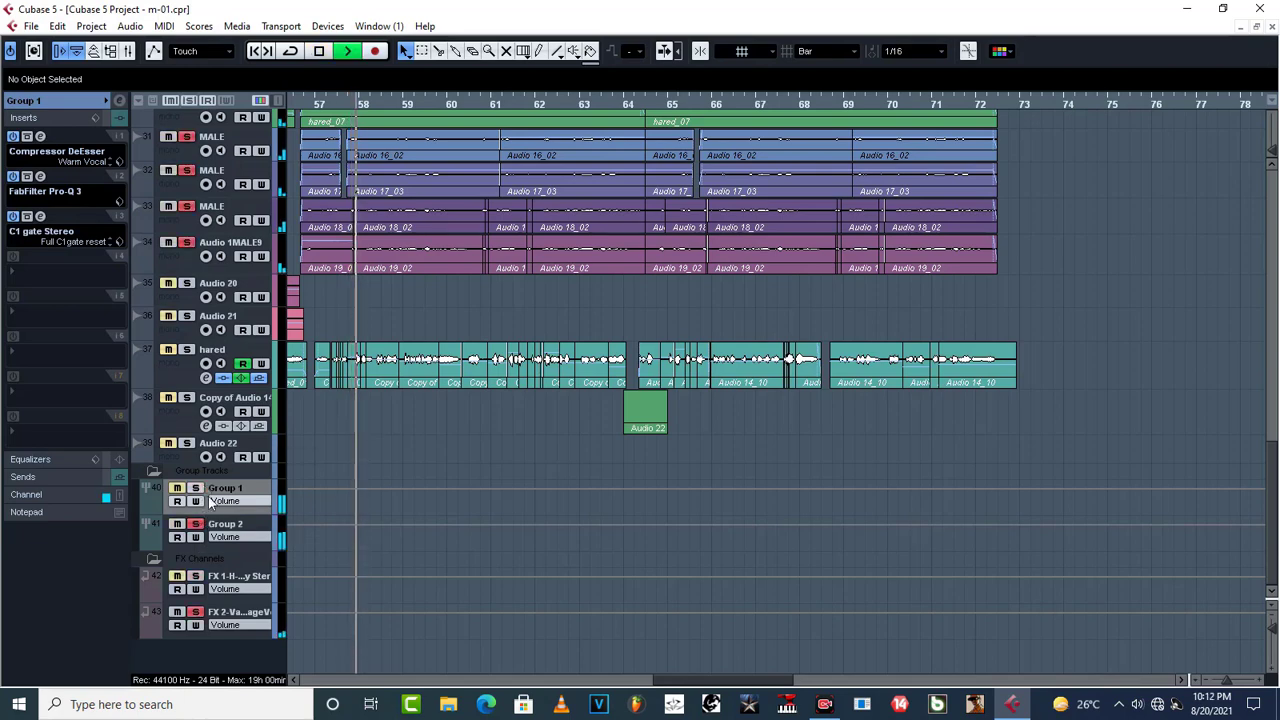